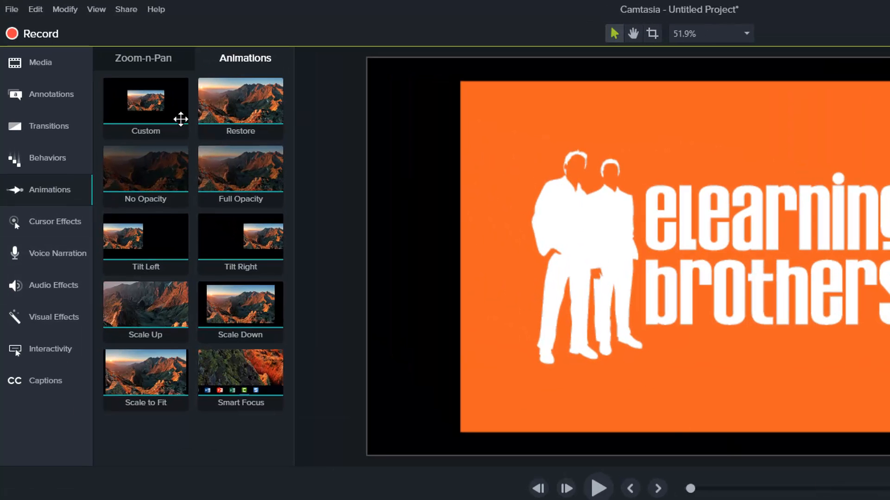
Step: Preview the Custom, Restore, Tilt Left and Scale Down animation presets
{"action": "left_click", "coordinate": [145, 107]}
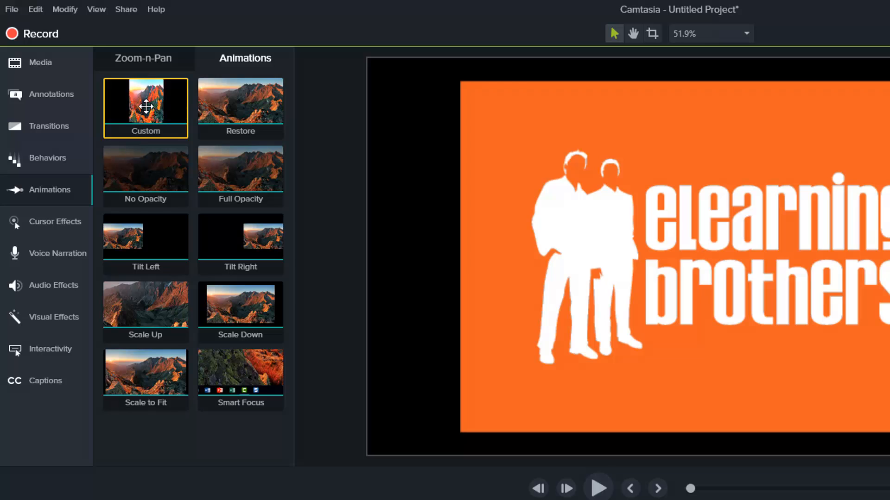
{"action": "left_click", "coordinate": [240, 108]}
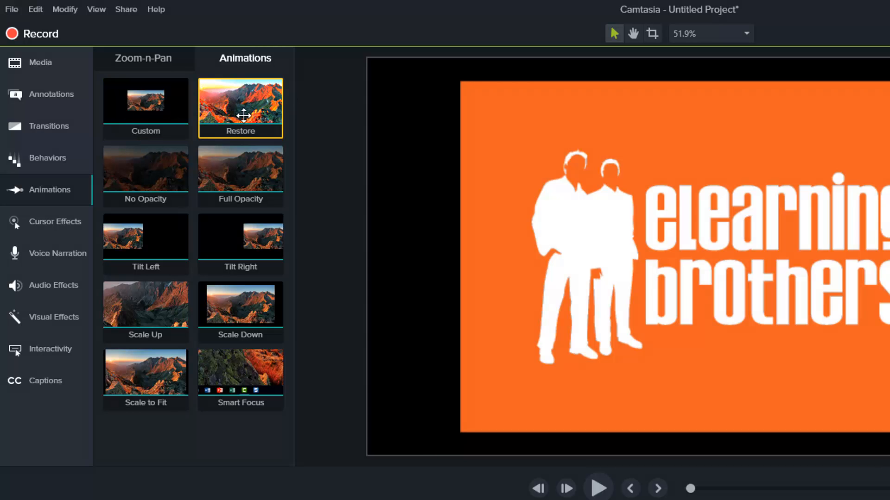
{"action": "left_click", "coordinate": [146, 107]}
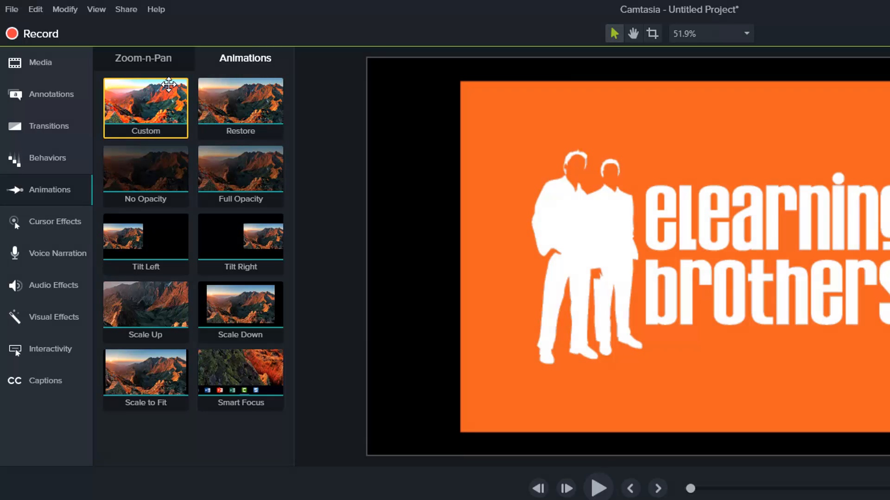
{"action": "left_click", "coordinate": [240, 108]}
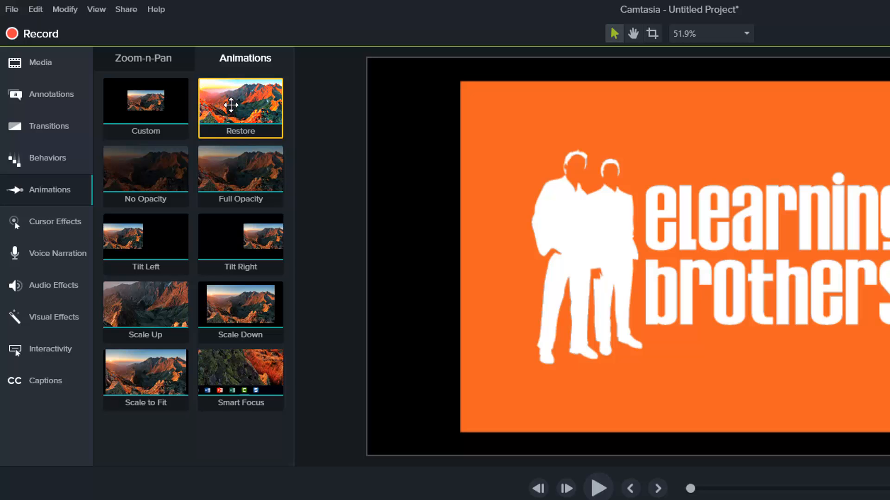
{"action": "mouse_move", "coordinate": [241, 99]}
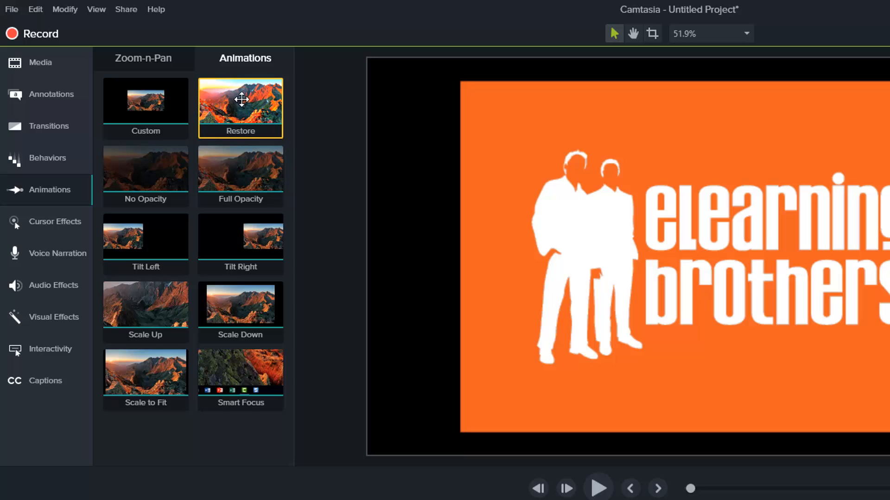
{"action": "left_click", "coordinate": [144, 176]}
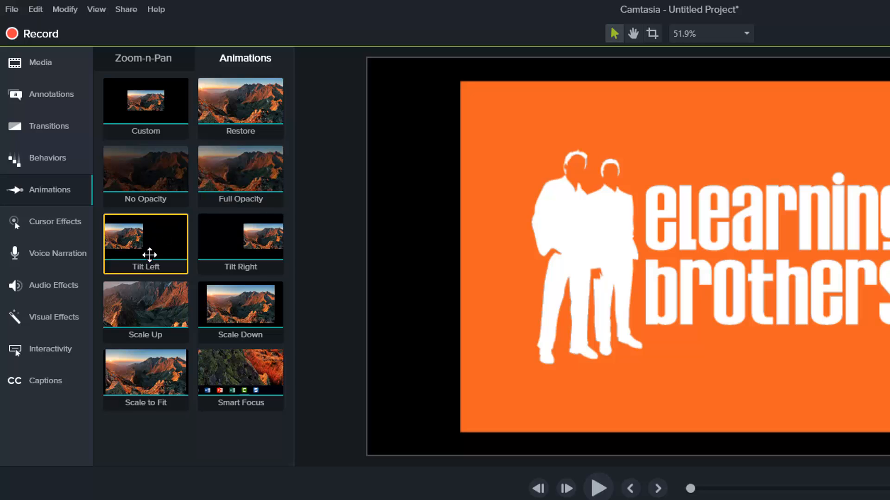
{"action": "left_click", "coordinate": [240, 305]}
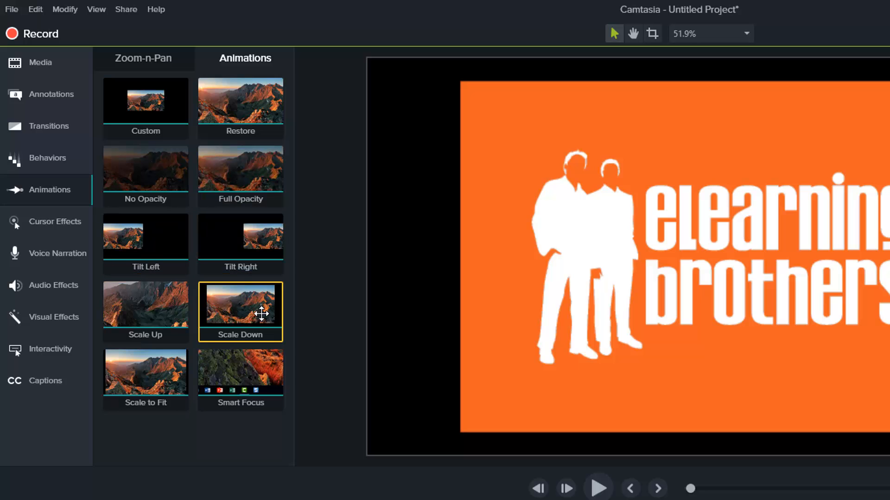
{"action": "left_click", "coordinate": [240, 379]}
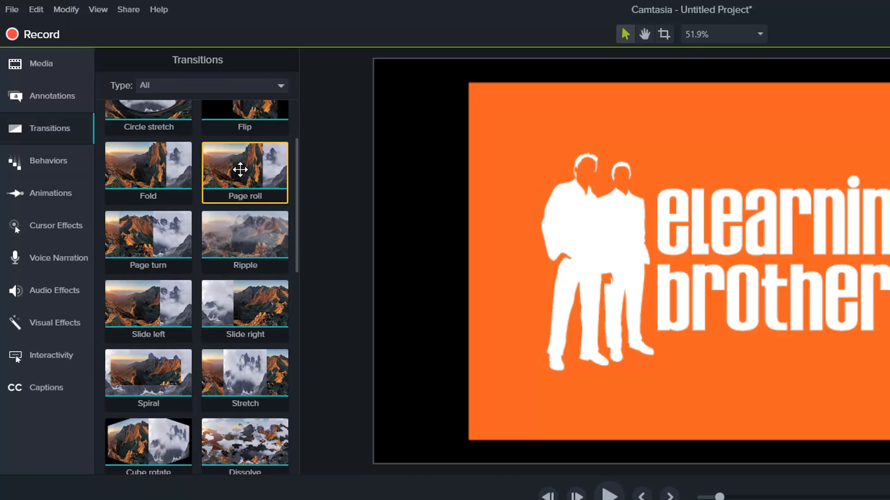
Step: Scroll through the transitions library, previewing several including Random bars and Stretch
{"action": "scroll", "scroll_direction": "down", "scroll_amount": 3}
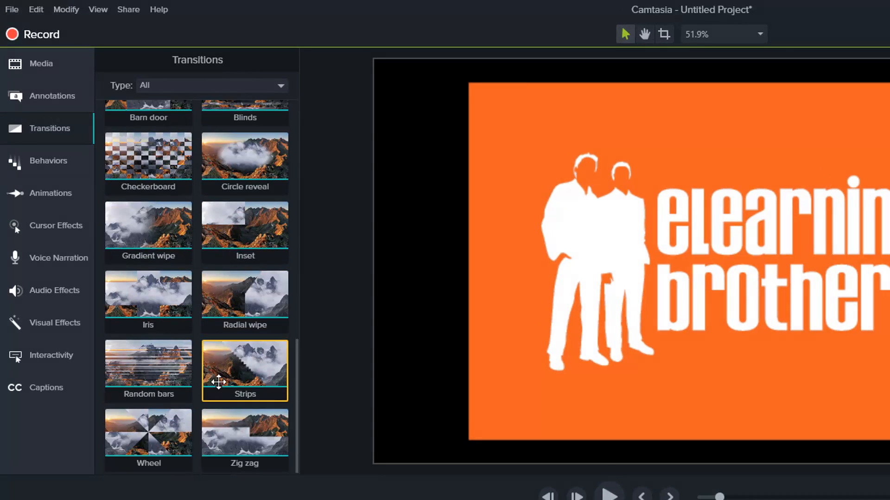
{"action": "scroll", "scroll_direction": "down", "scroll_amount": 3}
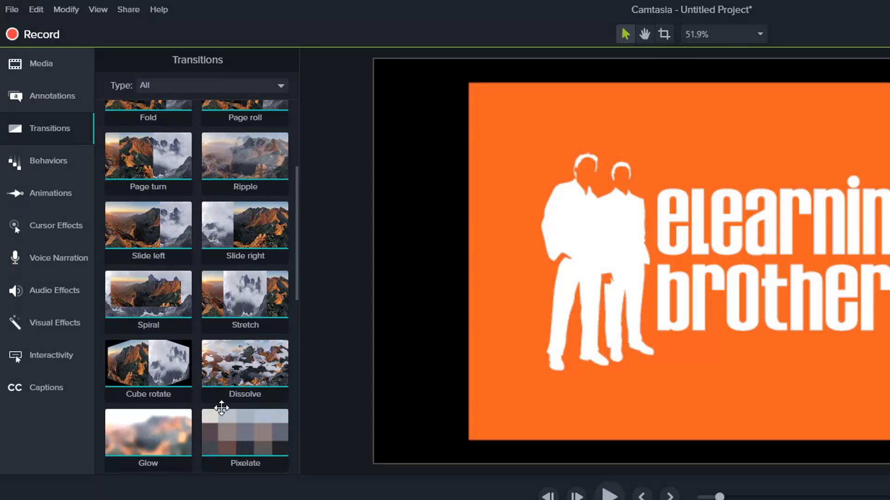
{"action": "scroll", "scroll_direction": "down", "scroll_amount": 3}
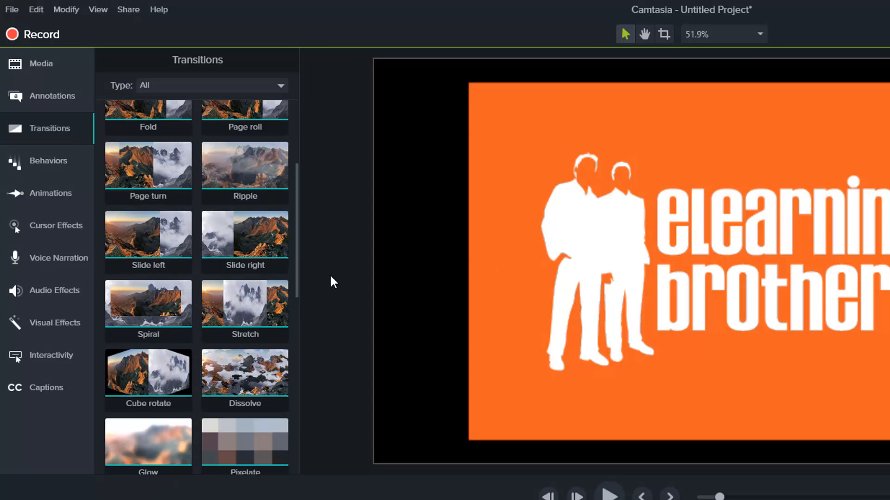
{"action": "scroll", "scroll_direction": "down", "scroll_amount": 3}
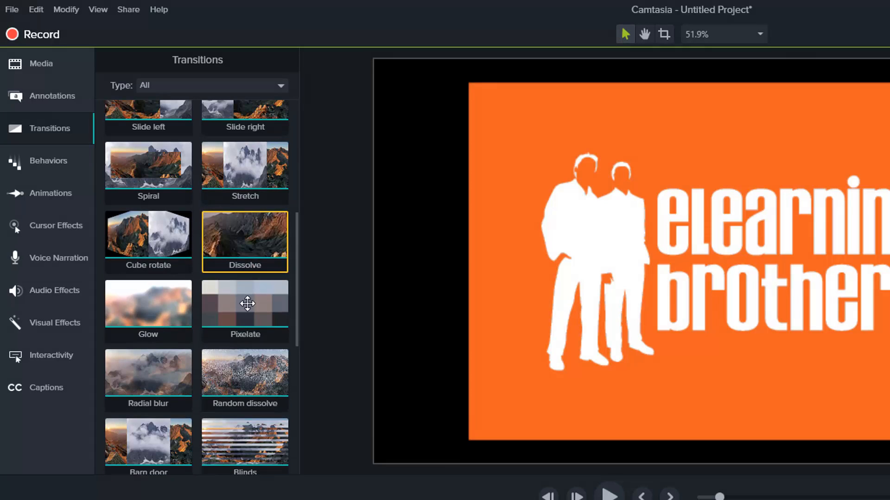
{"action": "left_click", "coordinate": [149, 304]}
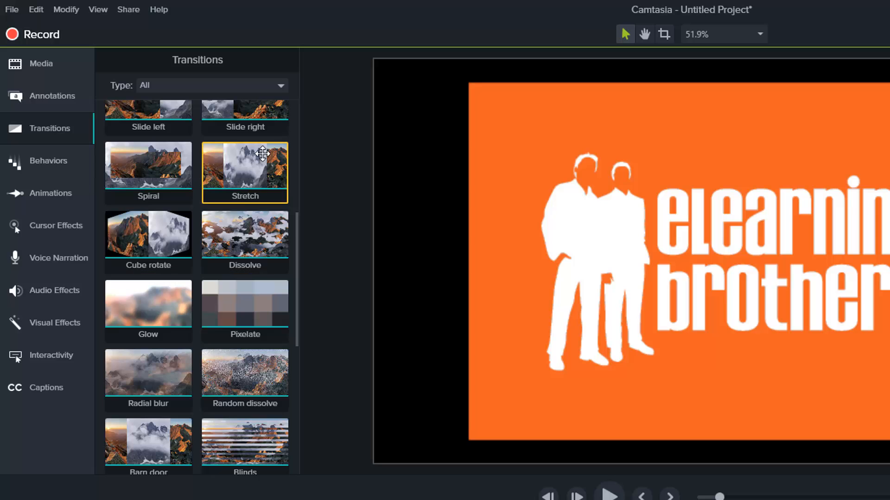
{"action": "scroll", "scroll_direction": "down", "scroll_amount": 3}
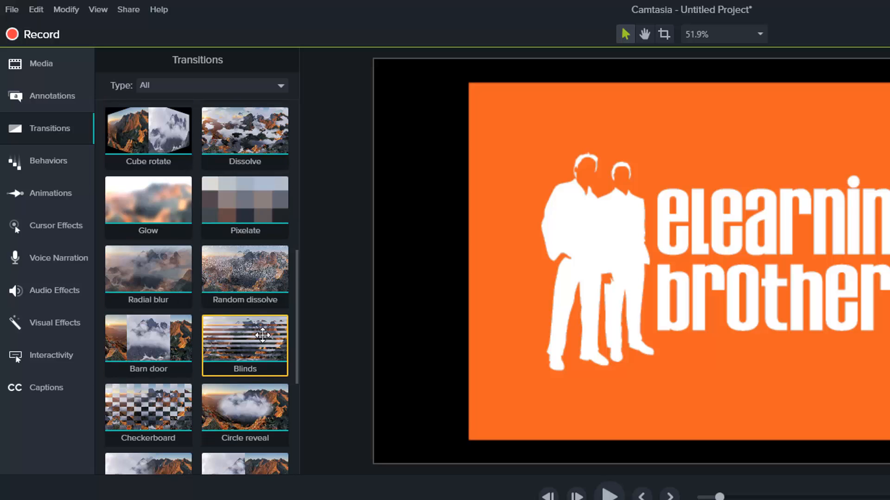
{"action": "scroll", "scroll_direction": "down", "scroll_amount": 3}
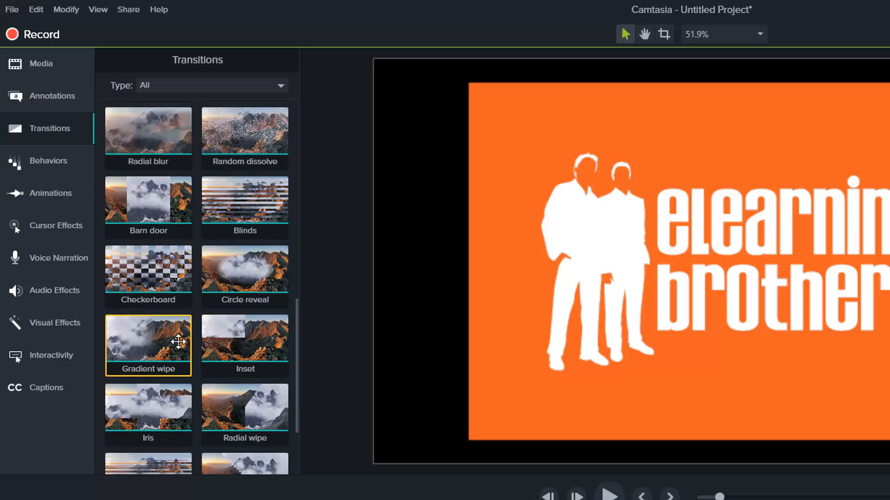
{"action": "scroll", "scroll_direction": "down", "scroll_amount": 3}
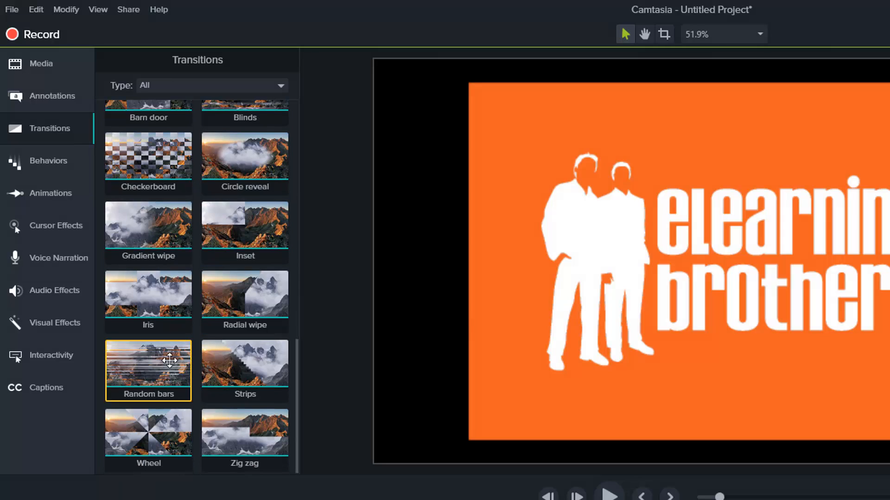
{"action": "left_click", "coordinate": [244, 433]}
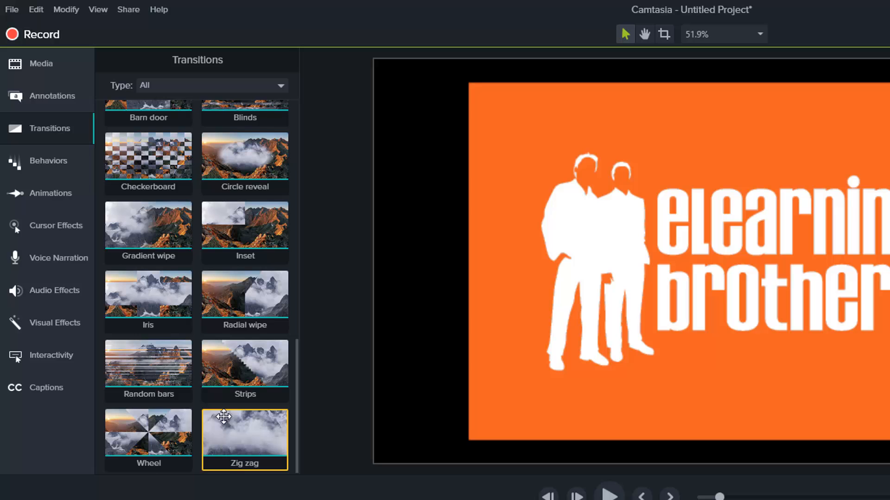
{"action": "scroll", "scroll_direction": "down", "scroll_amount": 3}
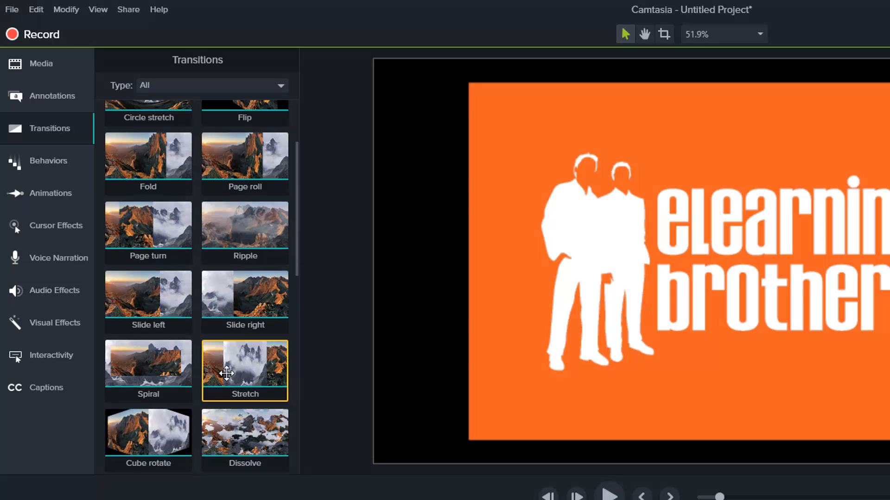
{"action": "left_click", "coordinate": [148, 291]}
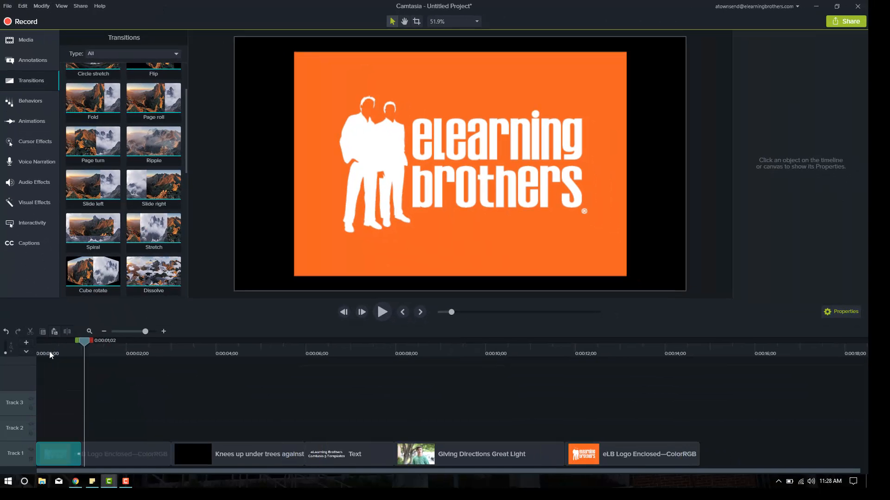
Step: Play back the logo's fade transition several times, then show the animation presets library
{"action": "left_click", "coordinate": [381, 312]}
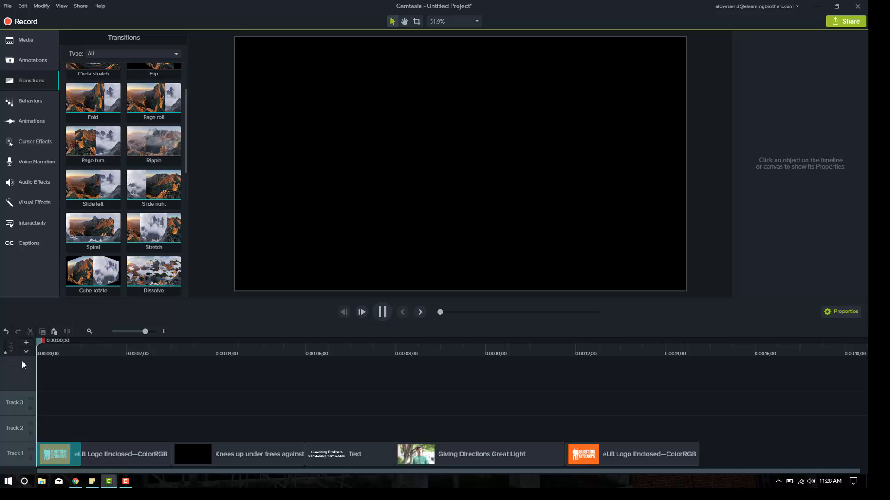
{"action": "left_click", "coordinate": [381, 311]}
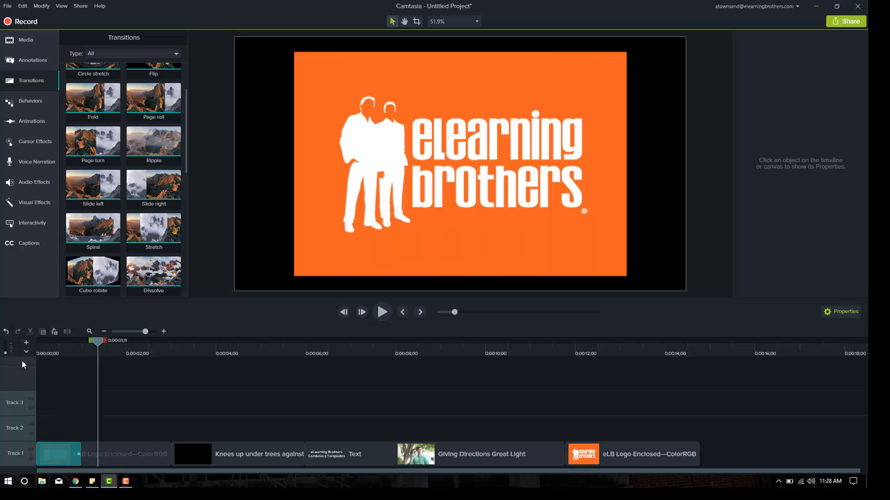
{"action": "left_click", "coordinate": [382, 311]}
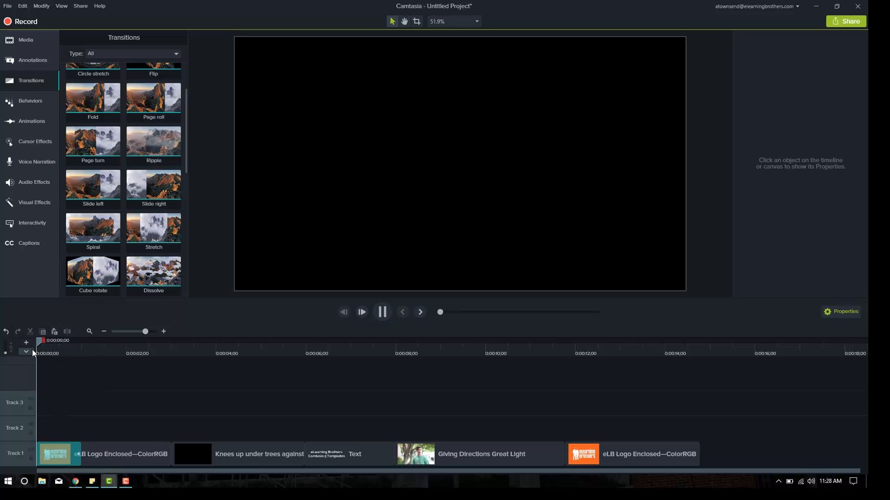
{"action": "left_click", "coordinate": [381, 311]}
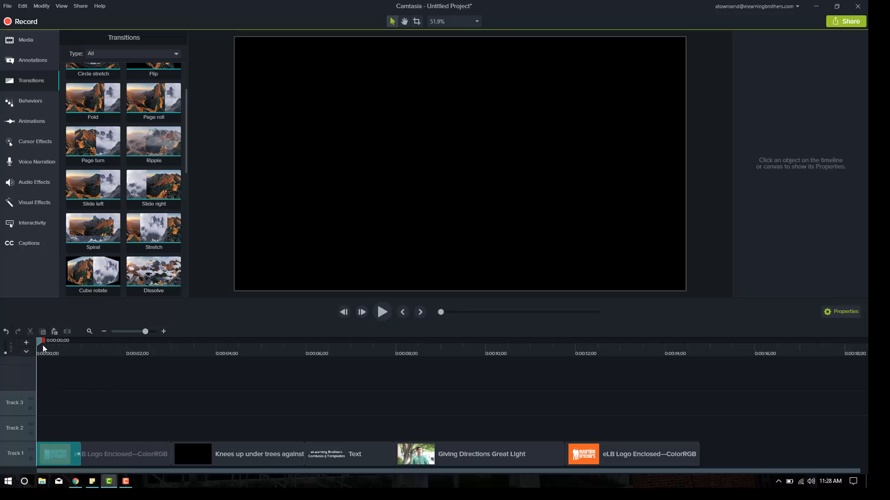
{"action": "left_click", "coordinate": [381, 311]}
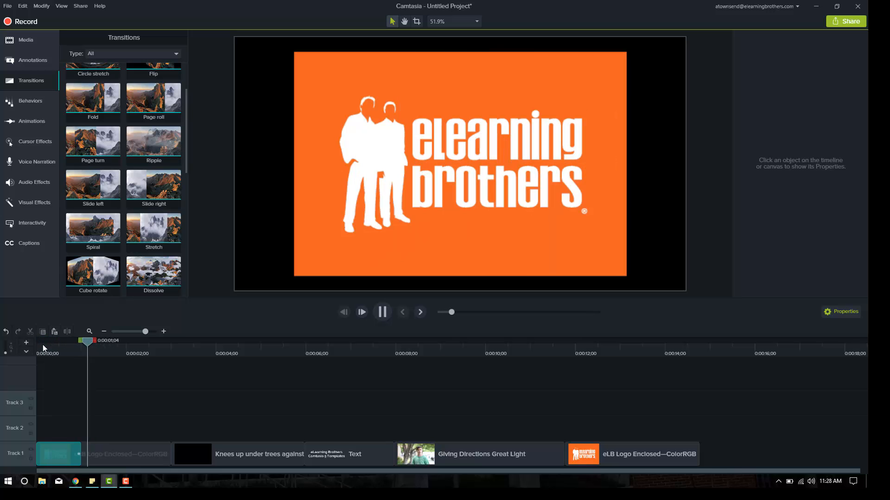
{"action": "left_click", "coordinate": [382, 312]}
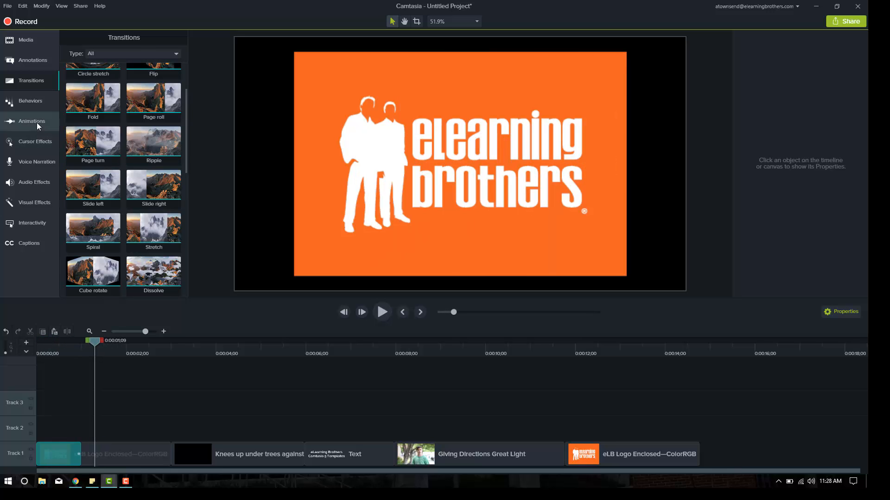
{"action": "left_click", "coordinate": [32, 121]}
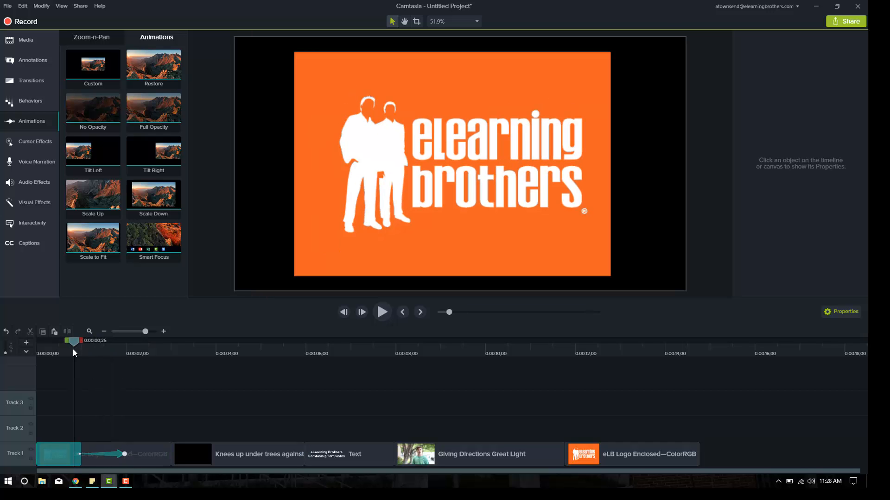
Step: Add Scale Up and Scale Down animations to the logo clip at 295.4% and review the zoom
{"action": "left_click", "coordinate": [382, 312]}
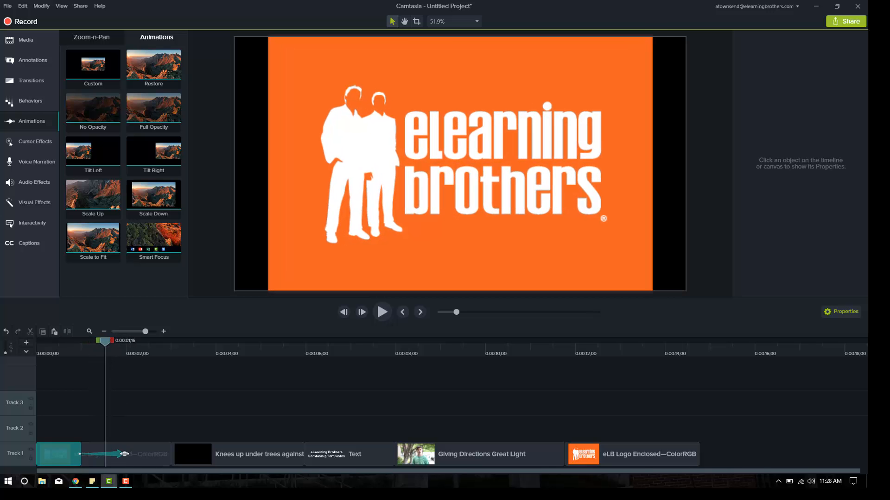
{"action": "left_click", "coordinate": [58, 455]}
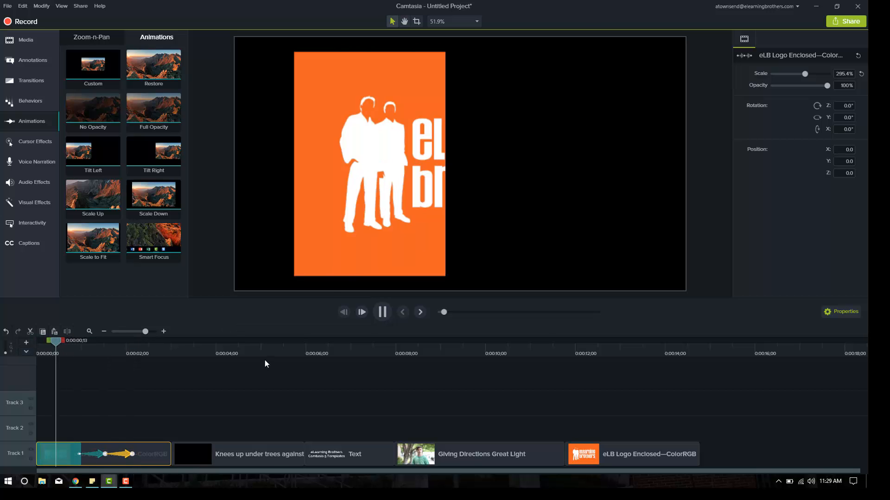
{"action": "left_click", "coordinate": [382, 312]}
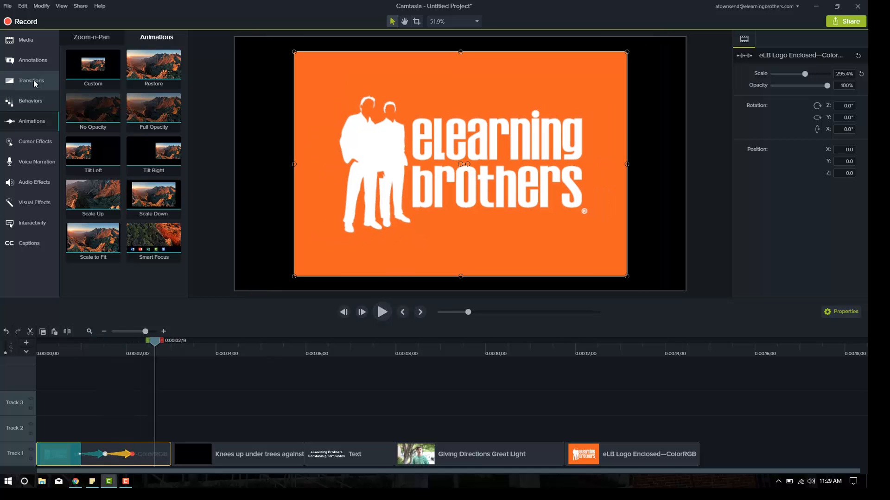
Step: Show the transitions library and briefly play back the project from the start
{"action": "left_click", "coordinate": [32, 80]}
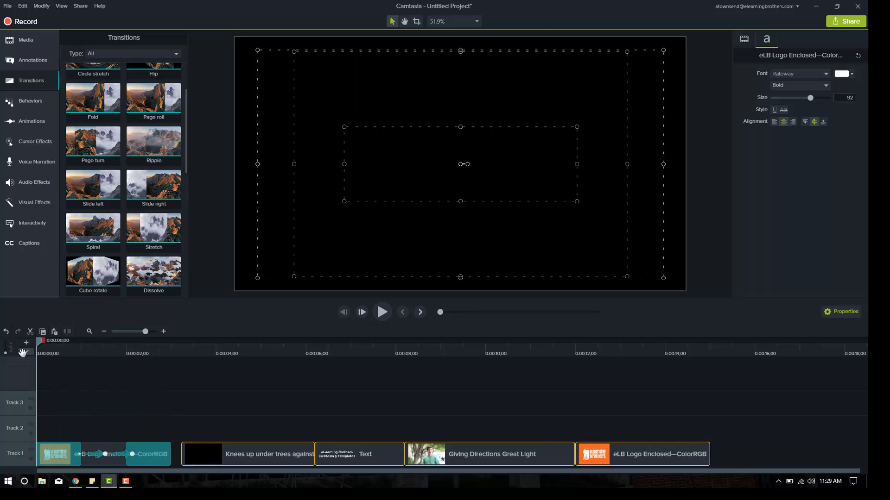
{"action": "left_click", "coordinate": [381, 312]}
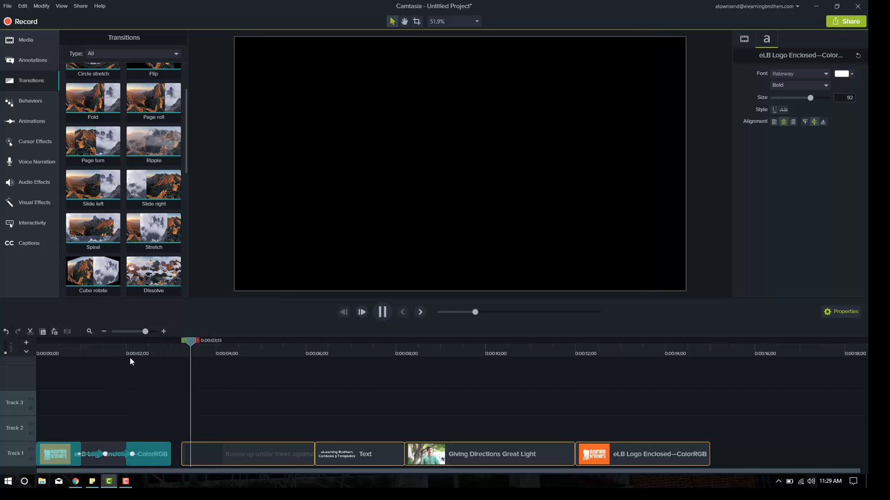
{"action": "left_click", "coordinate": [382, 311]}
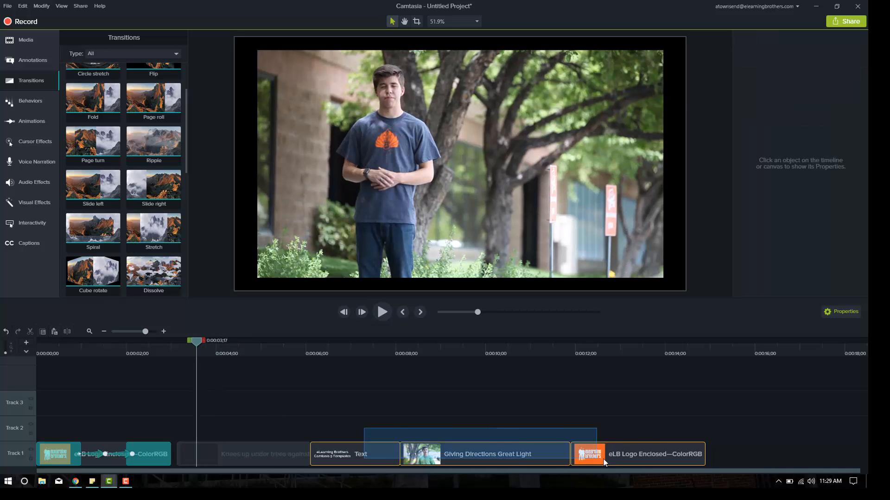
Step: Shift the later clips right and review transitions added to both ends of the Knees clip
{"action": "left_click", "coordinate": [638, 454]}
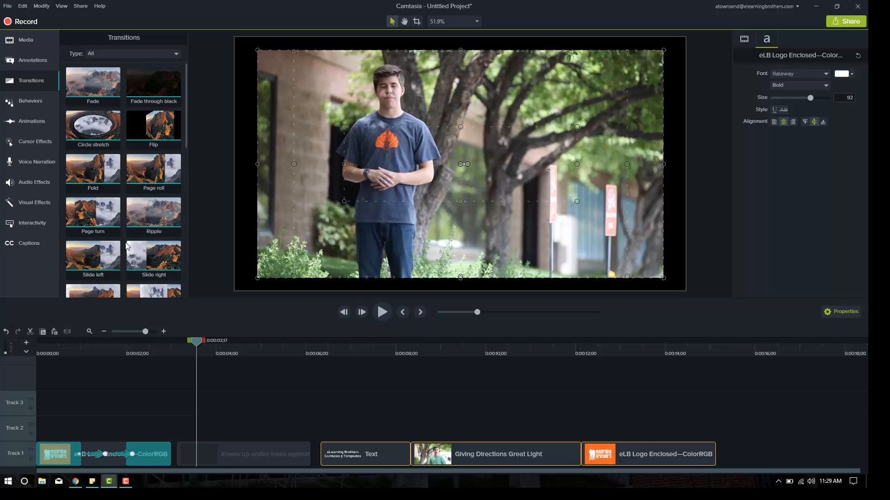
{"action": "scroll", "scroll_direction": "down", "scroll_amount": 3}
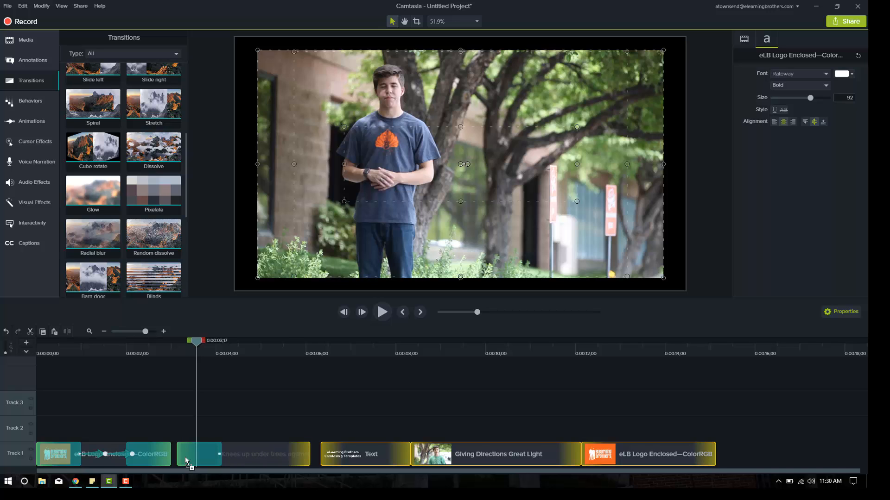
{"action": "mouse_move", "coordinate": [186, 456]}
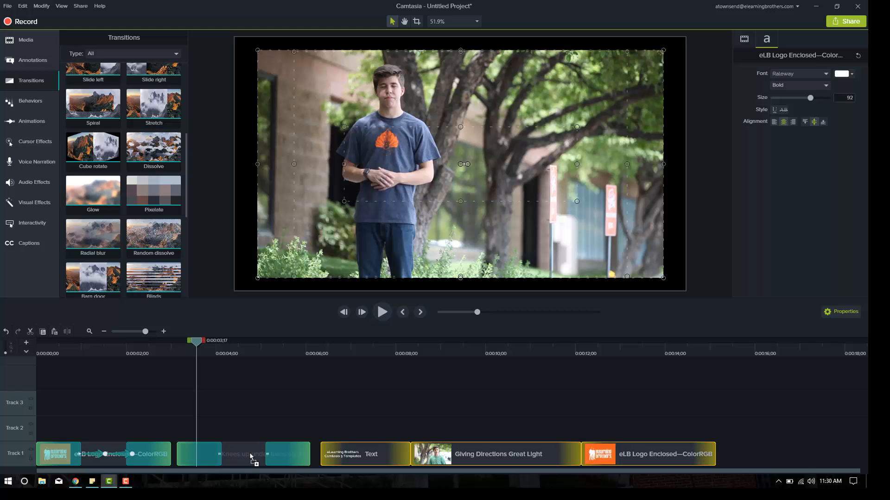
{"action": "mouse_move", "coordinate": [248, 459]}
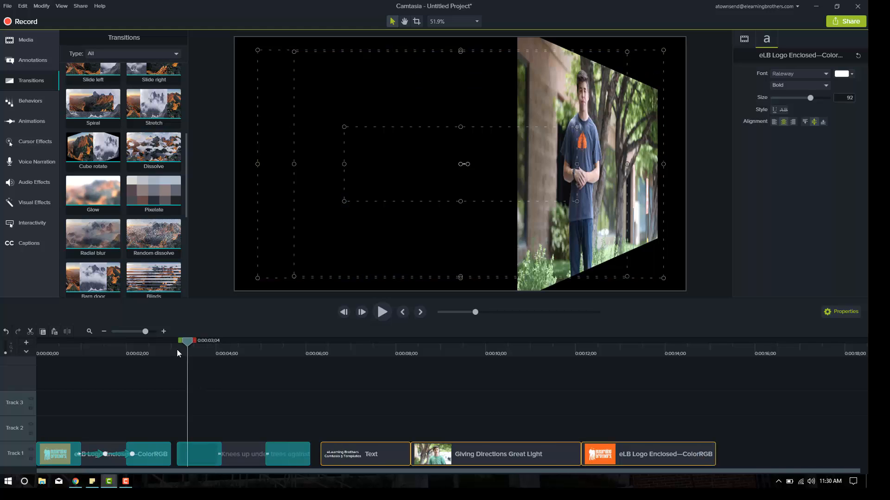
{"action": "left_click", "coordinate": [381, 311]}
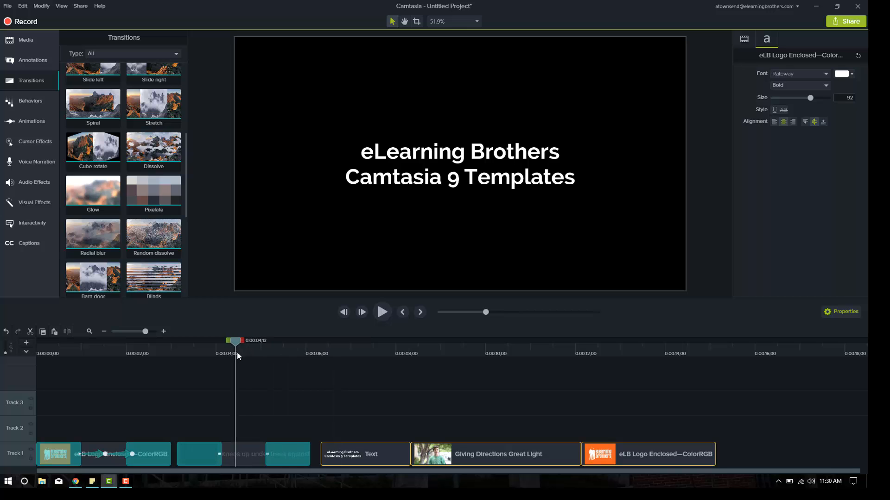
Step: Add a No Opacity animation to the Knees clip and play back its fade
{"action": "left_click", "coordinate": [32, 121]}
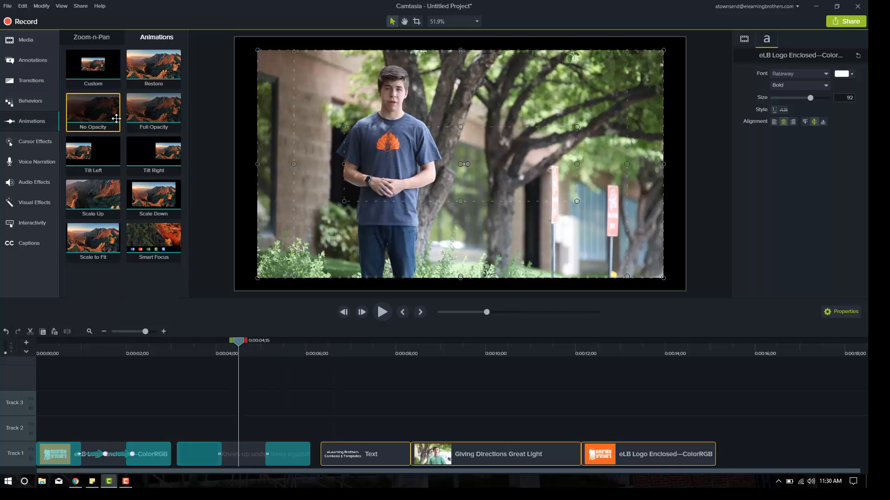
{"action": "left_click", "coordinate": [153, 238]}
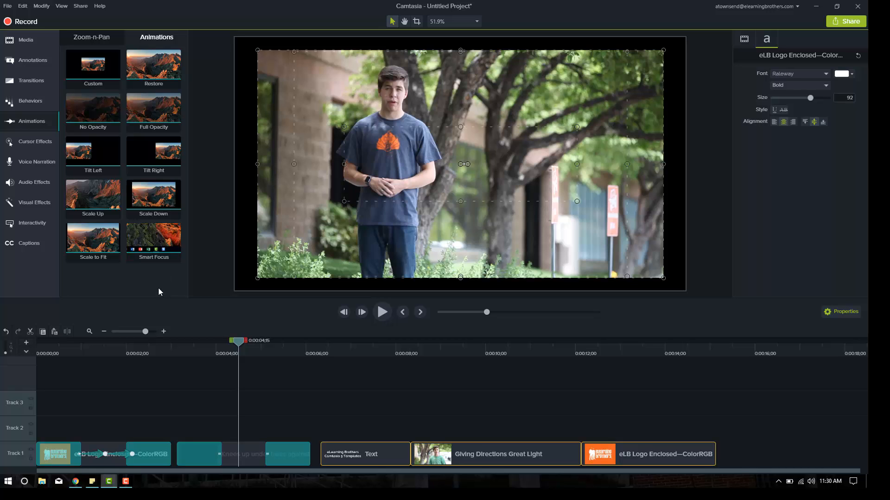
{"action": "mouse_move", "coordinate": [98, 288]}
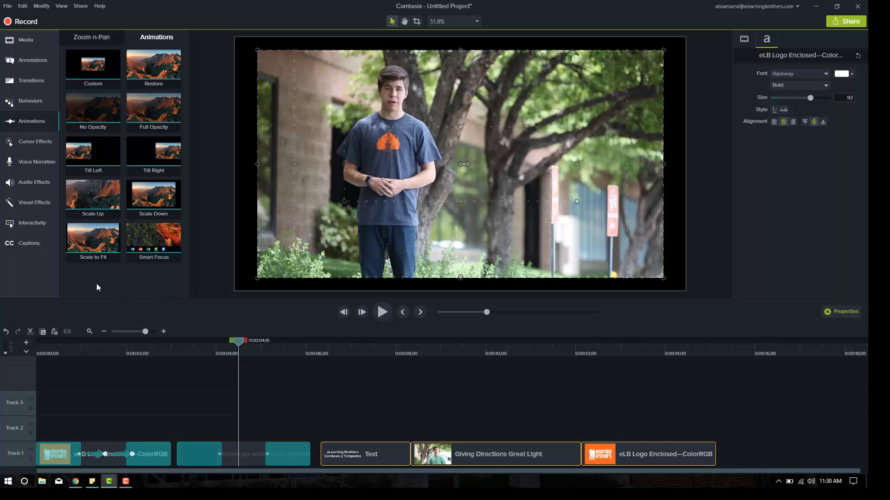
{"action": "left_click", "coordinate": [92, 238]}
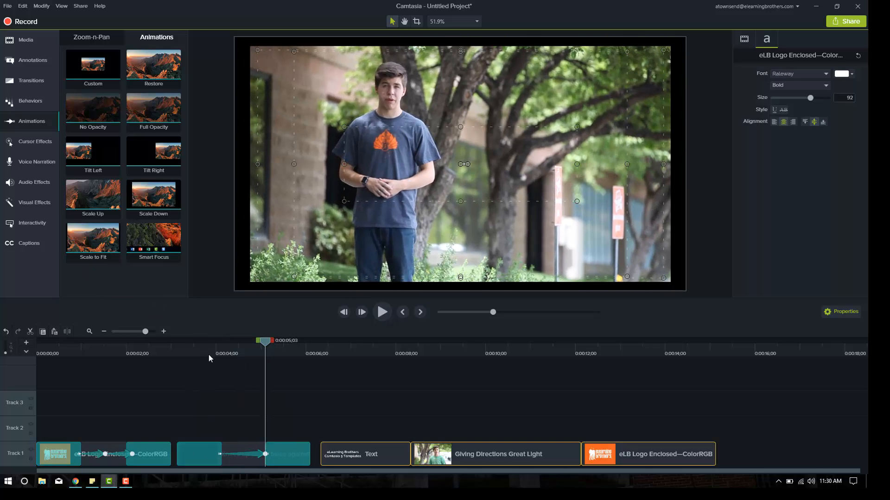
{"action": "left_click", "coordinate": [382, 311]}
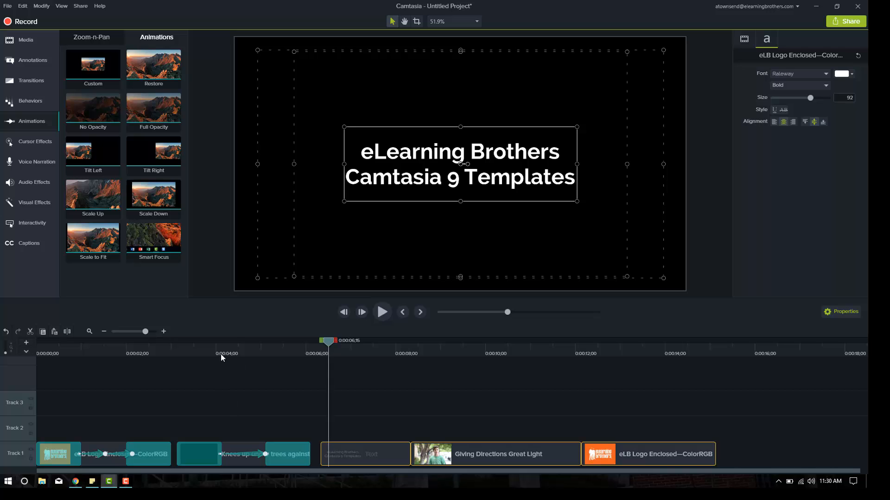
{"action": "left_click", "coordinate": [267, 340]}
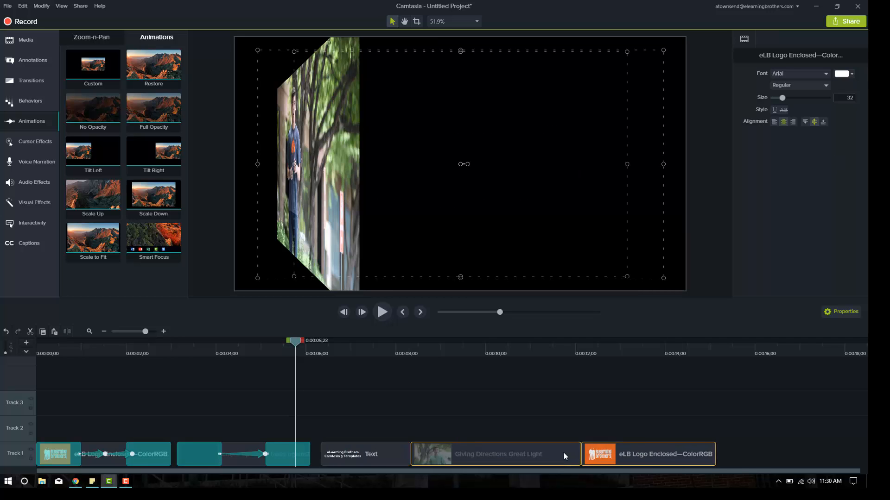
Step: At 25% canvas zoom, rotate the title text vertical and move it above the frame
{"action": "left_click", "coordinate": [358, 454]}
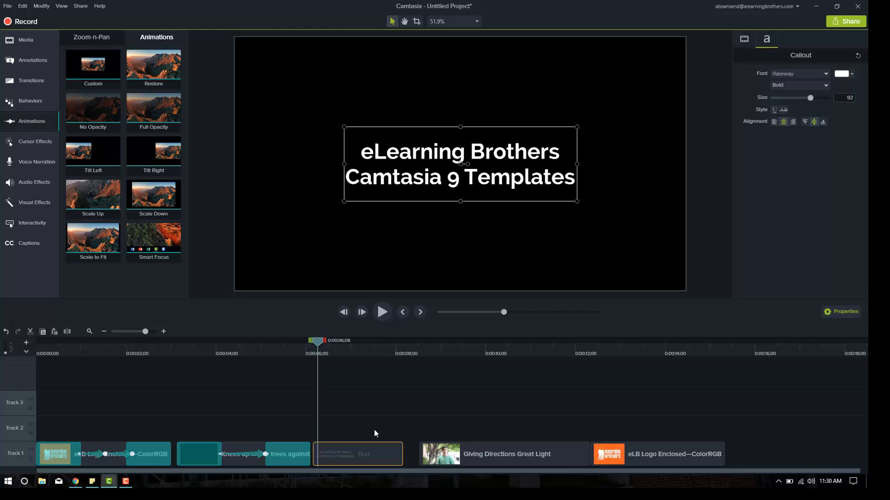
{"action": "mouse_move", "coordinate": [191, 295]}
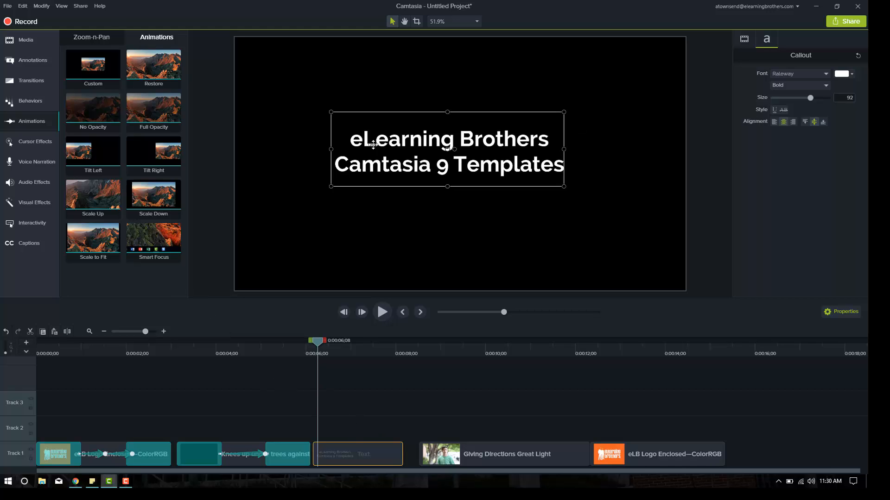
{"action": "left_click", "coordinate": [475, 22]}
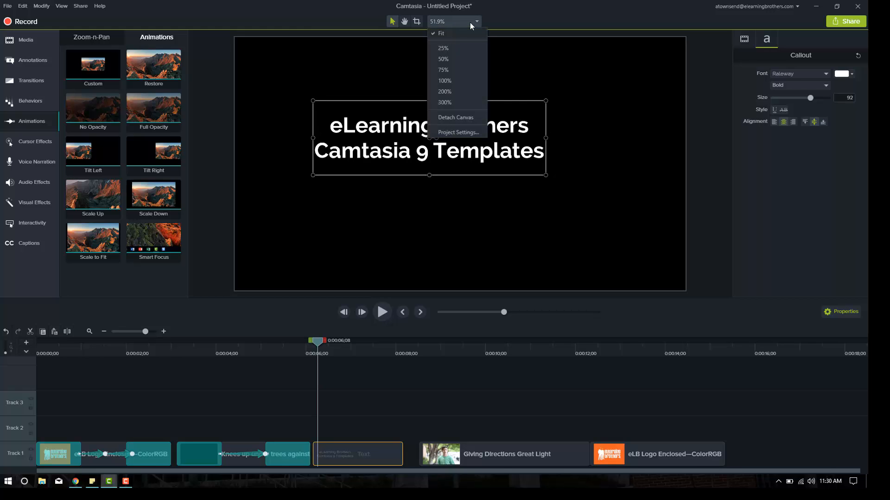
{"action": "mouse_move", "coordinate": [459, 56]}
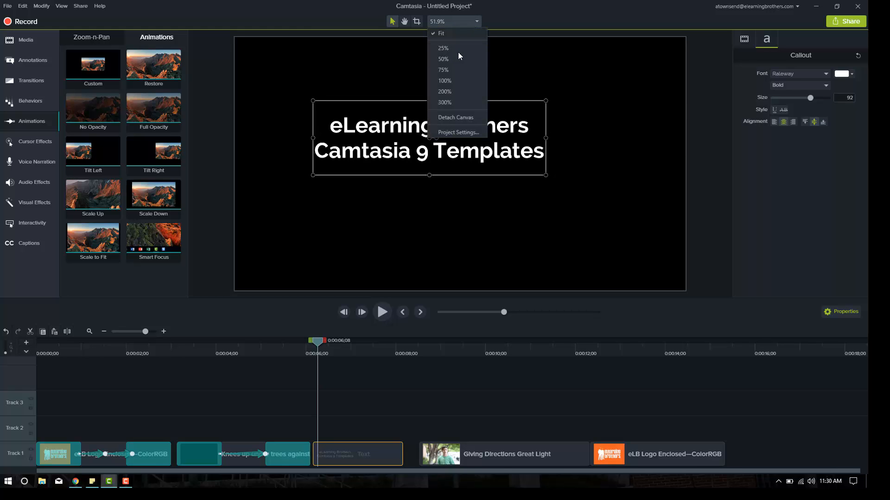
{"action": "left_click", "coordinate": [443, 49]}
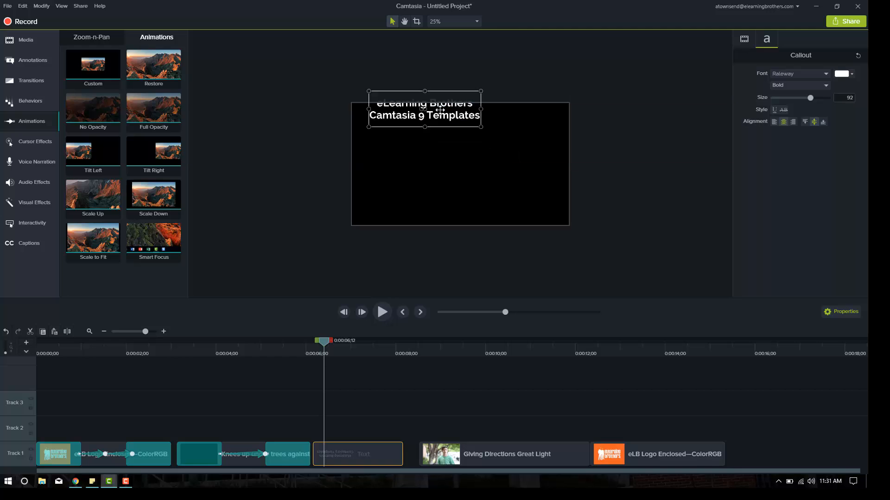
{"action": "left_click_drag", "start_coordinate": [425, 109], "coordinate": [407, 86]}
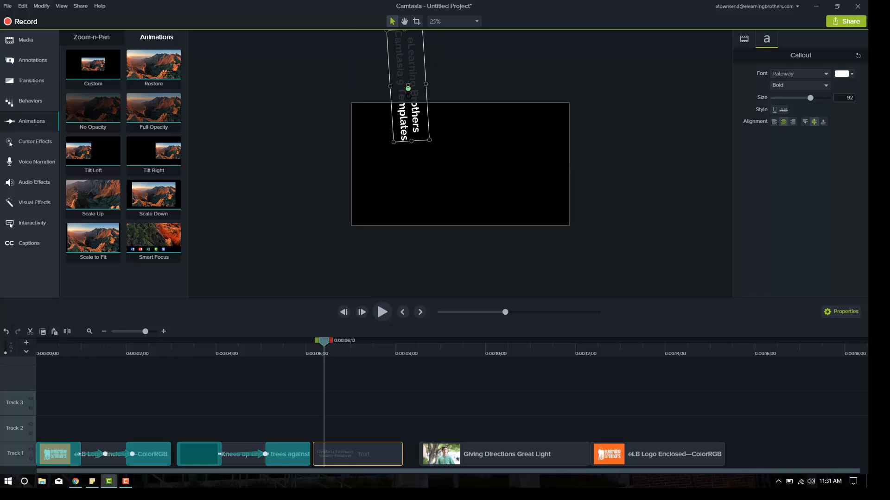
{"action": "left_click_drag", "start_coordinate": [408, 88], "coordinate": [385, 64]}
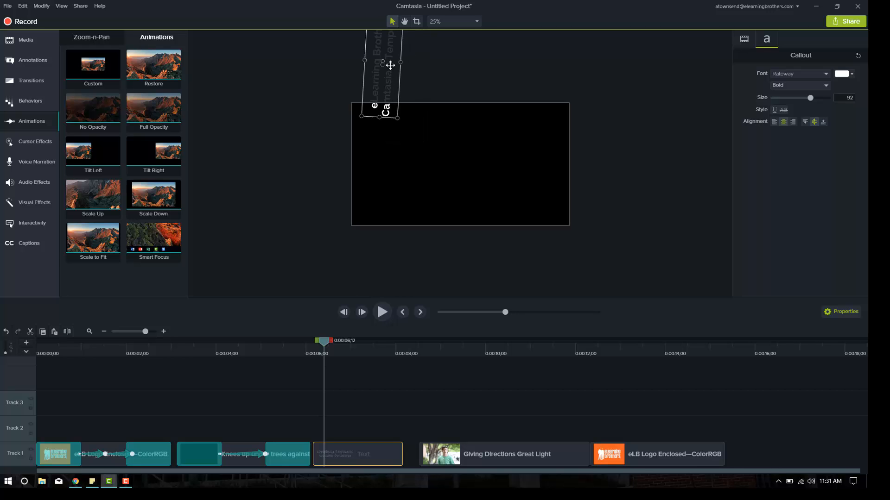
Step: Add an animation to the text clip with its start state pushed above the frame
{"action": "left_click", "coordinate": [92, 64]}
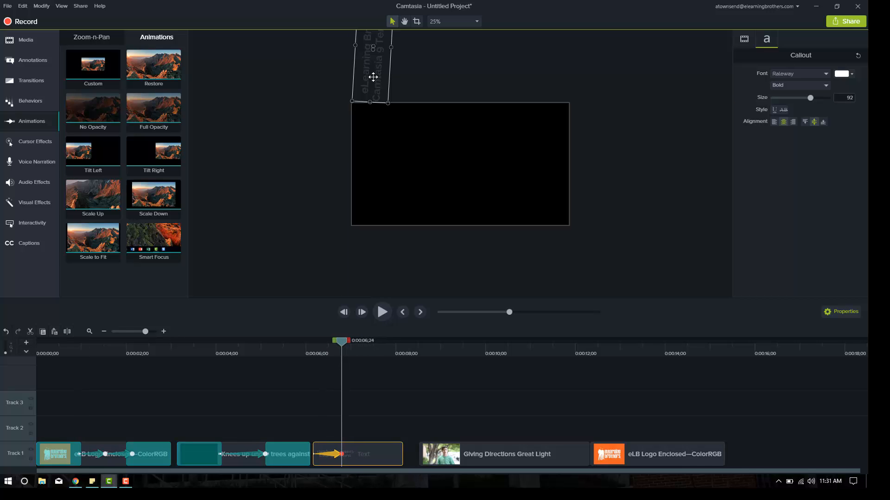
{"action": "left_click_drag", "start_coordinate": [373, 77], "coordinate": [460, 165]}
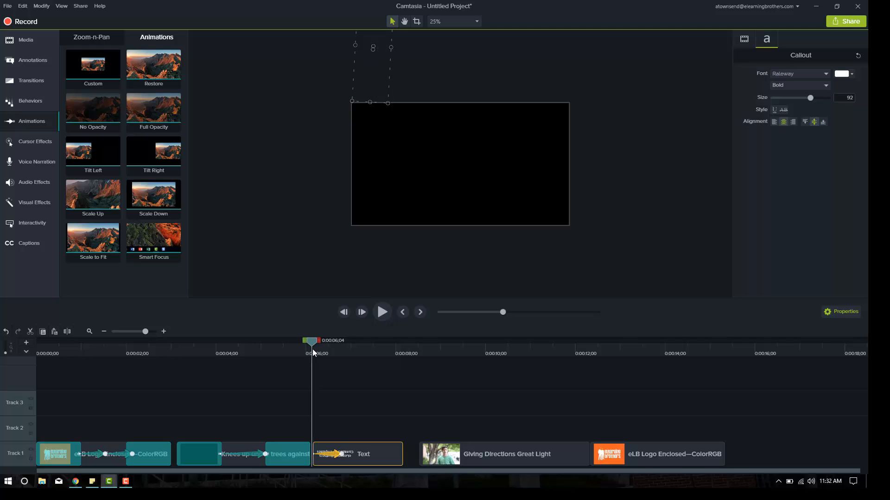
Step: Play back the text's fly-in and fly-out, then select the Giving Directions Great Light clip
{"action": "left_click", "coordinate": [382, 313]}
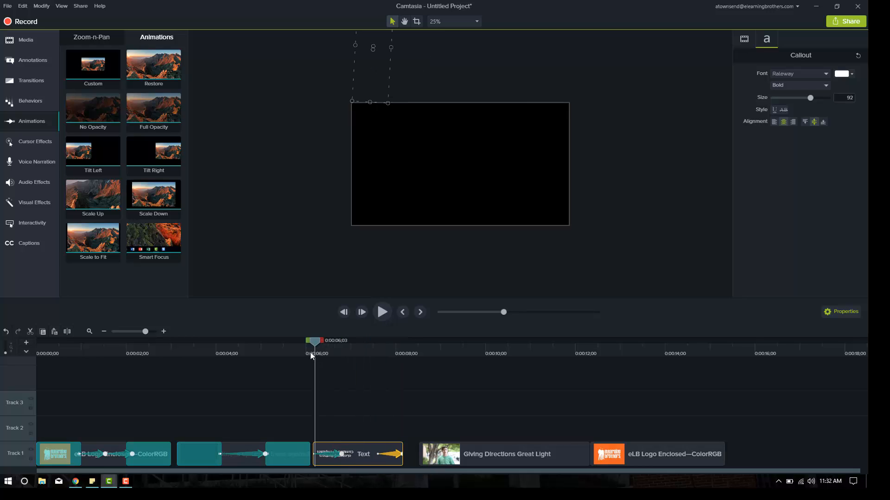
{"action": "left_click", "coordinate": [382, 312]}
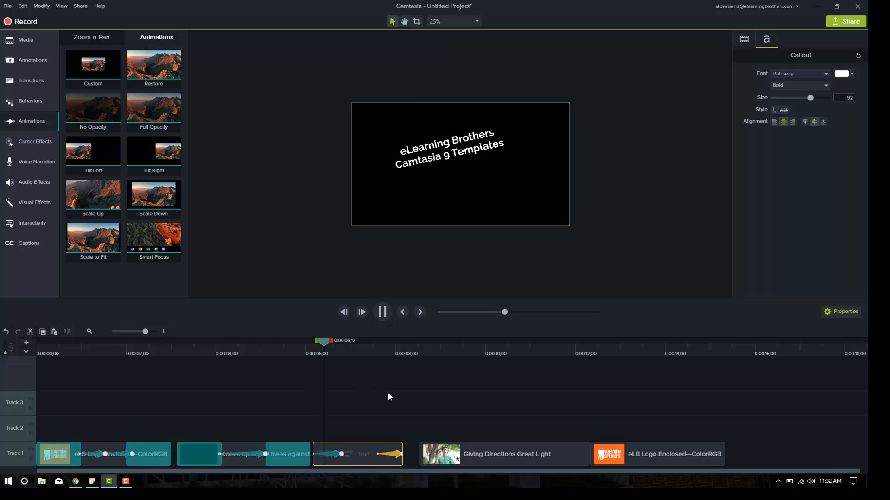
{"action": "left_click", "coordinate": [381, 311]}
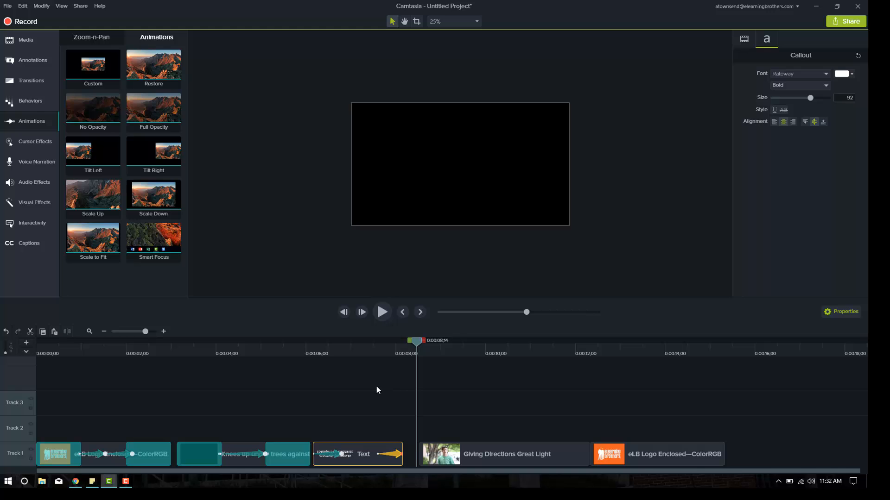
{"action": "mouse_move", "coordinate": [310, 295]}
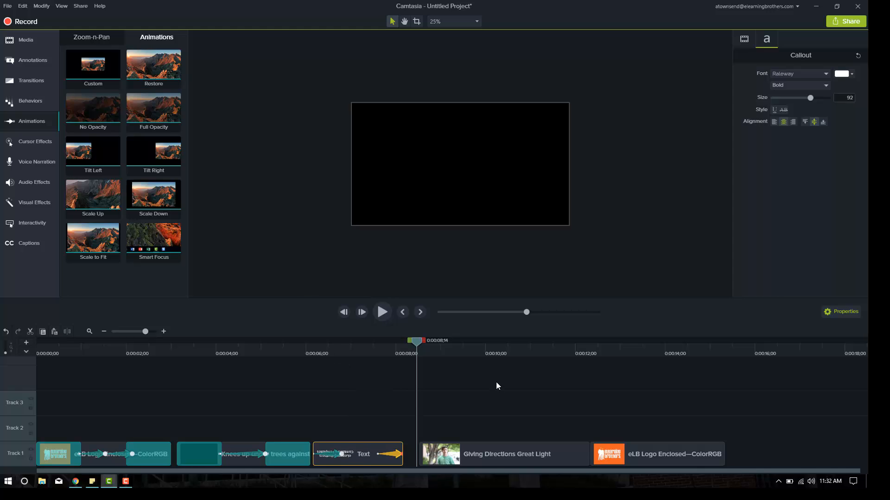
{"action": "left_click", "coordinate": [505, 454]}
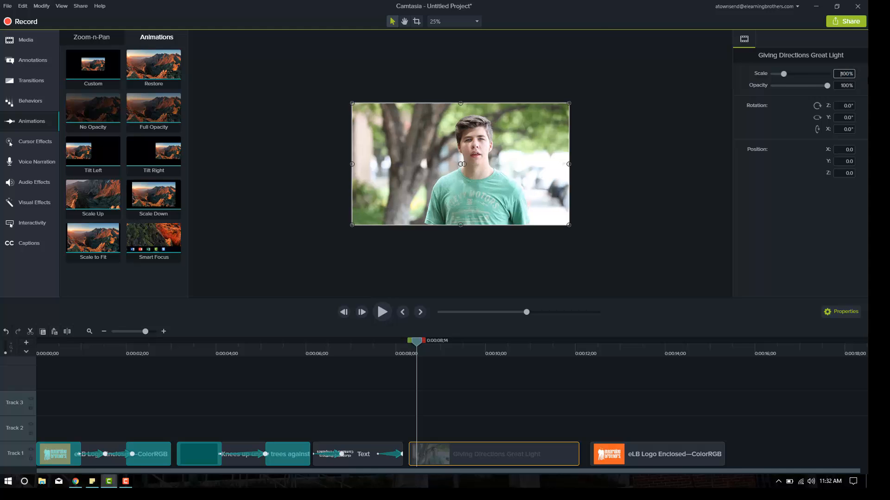
Step: Fit the preview, make the video fade in from no opacity and add a Fade transition at its end
{"action": "left_click", "coordinate": [476, 21]}
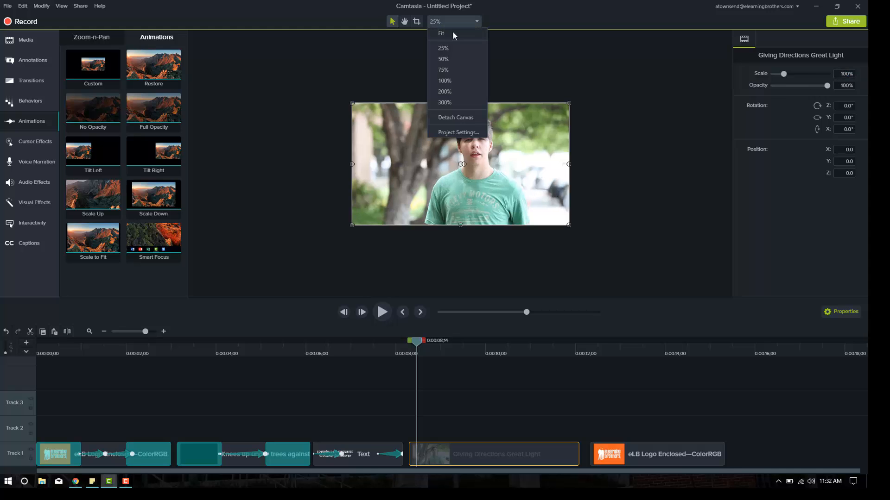
{"action": "left_click", "coordinate": [442, 33]}
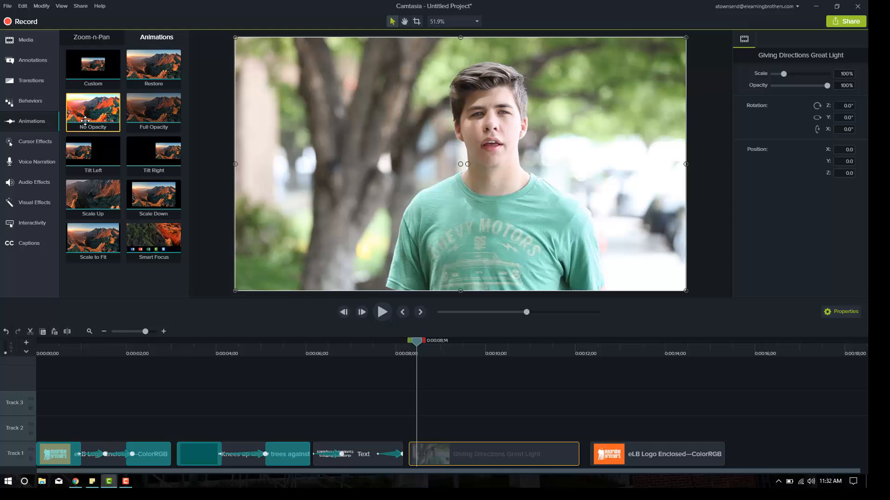
{"action": "left_click", "coordinate": [32, 81]}
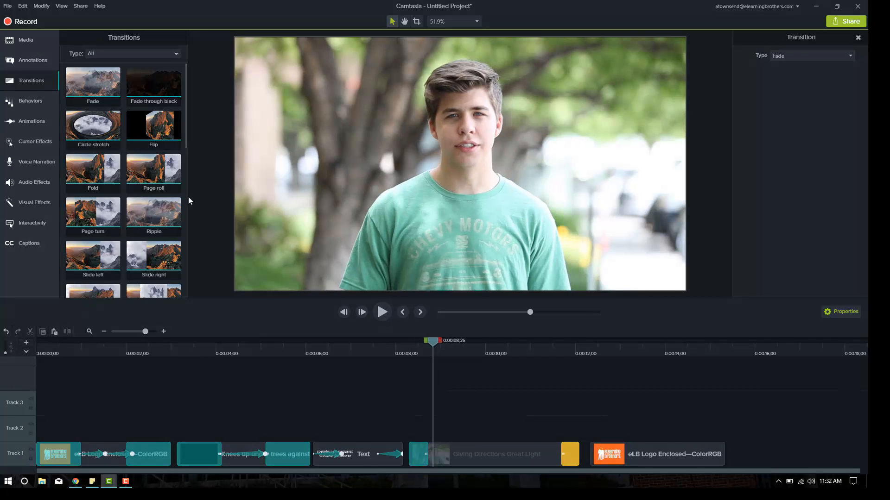
{"action": "left_click", "coordinate": [31, 121]}
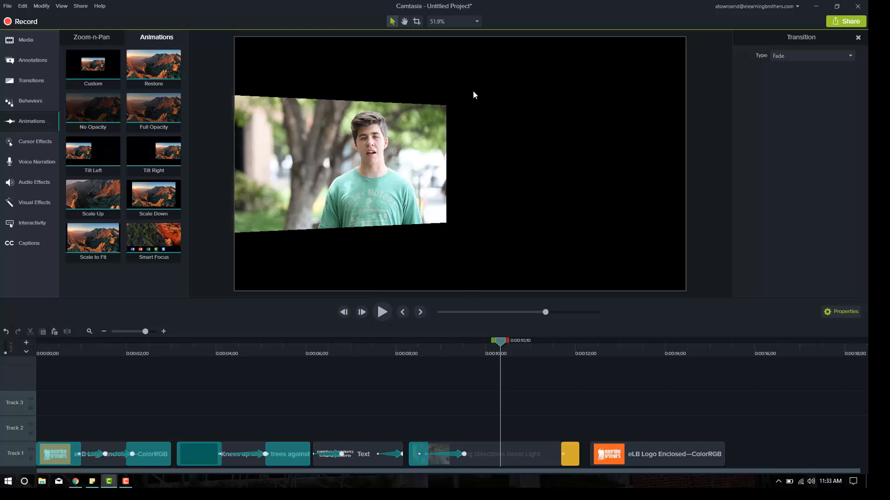
Step: Move the logo clip onto Track 2 over the video and crop its bottom edge
{"action": "left_click", "coordinate": [657, 454]}
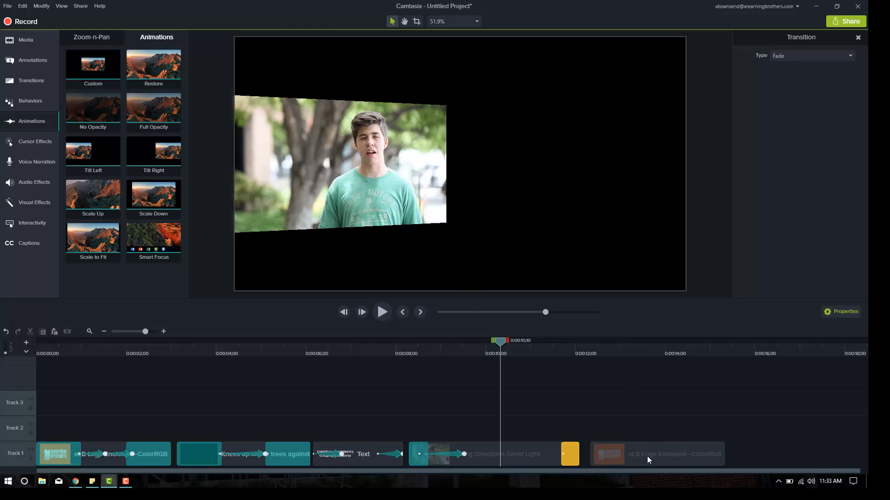
{"action": "left_click_drag", "start_coordinate": [656, 454], "coordinate": [628, 428]}
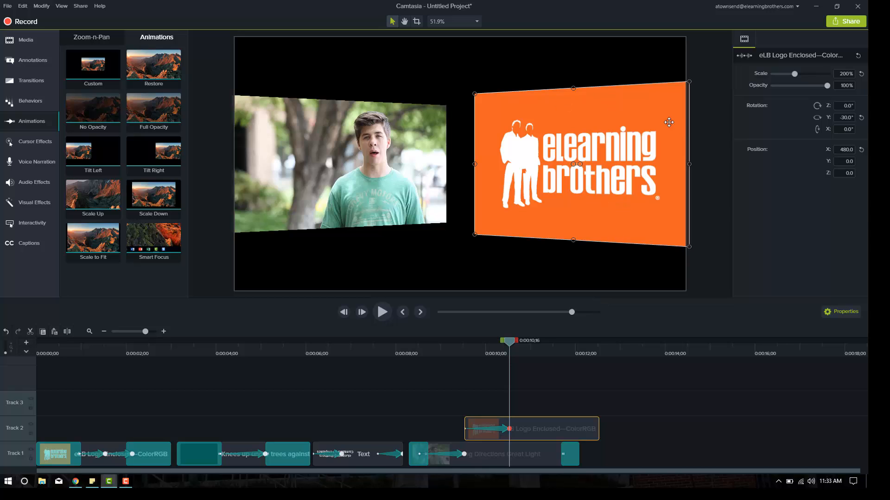
{"action": "mouse_move", "coordinate": [615, 121]}
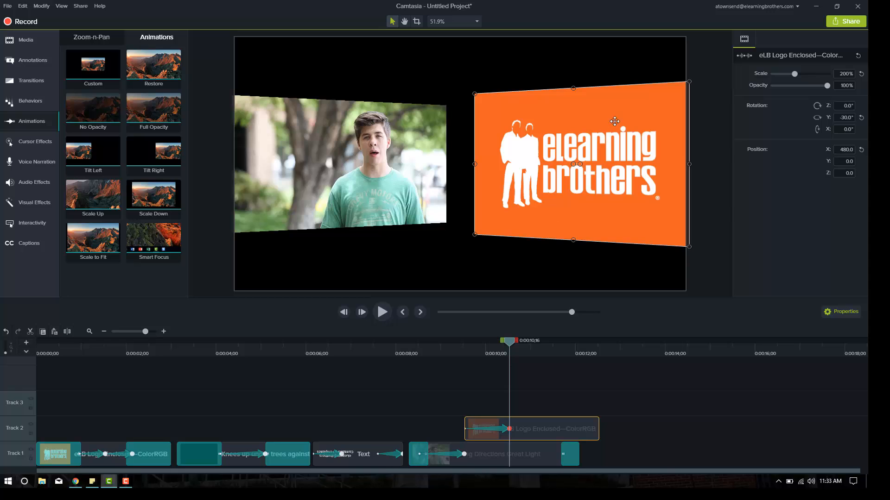
{"action": "mouse_move", "coordinate": [471, 97]}
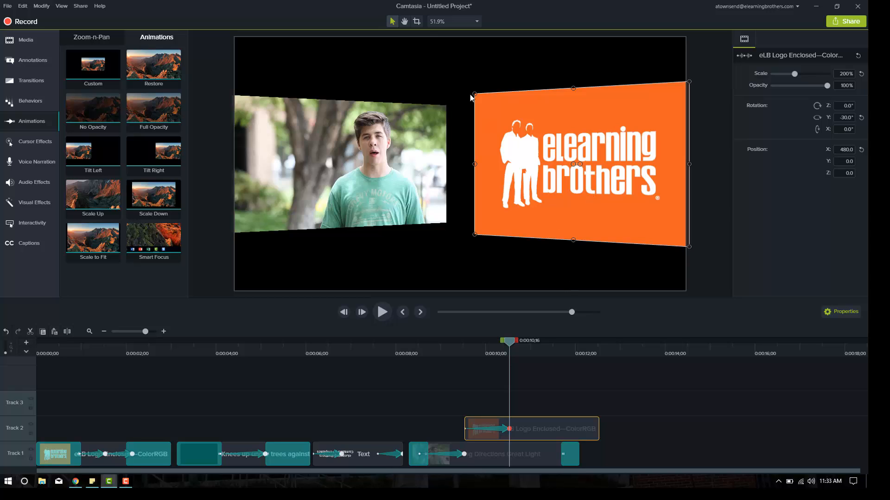
{"action": "mouse_move", "coordinate": [417, 22]}
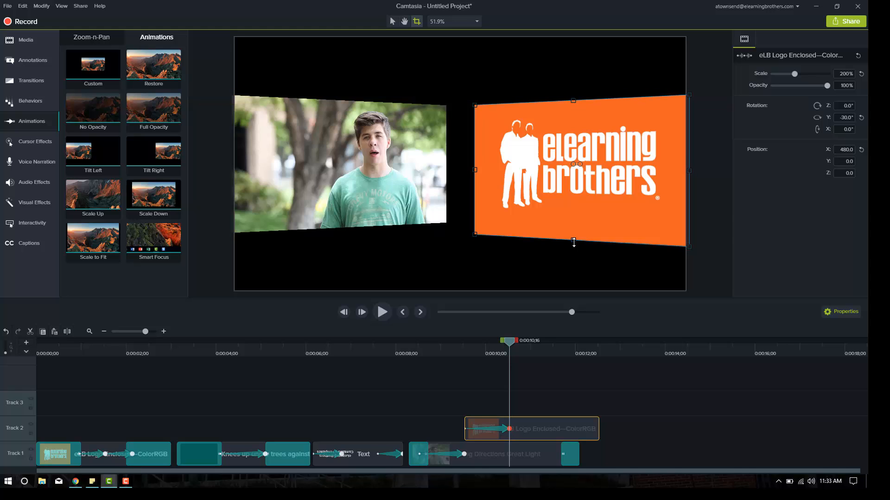
{"action": "left_click_drag", "start_coordinate": [573, 241], "coordinate": [575, 223]}
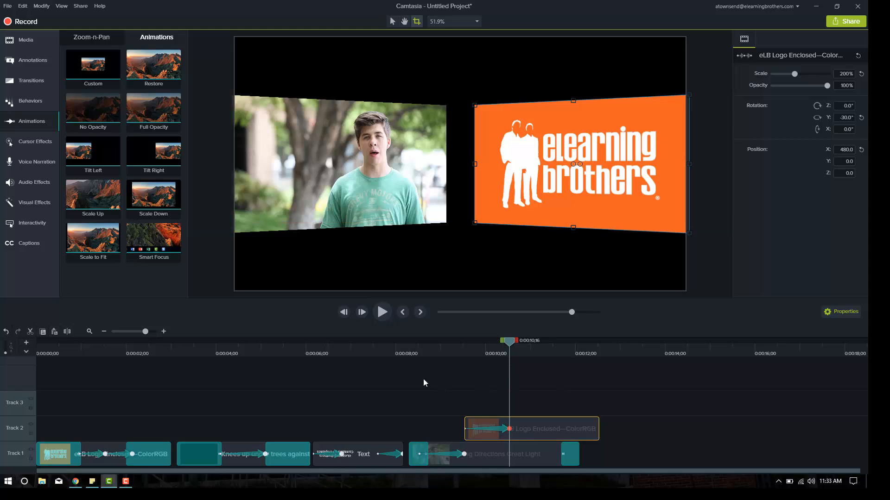
{"action": "left_click", "coordinate": [411, 340]}
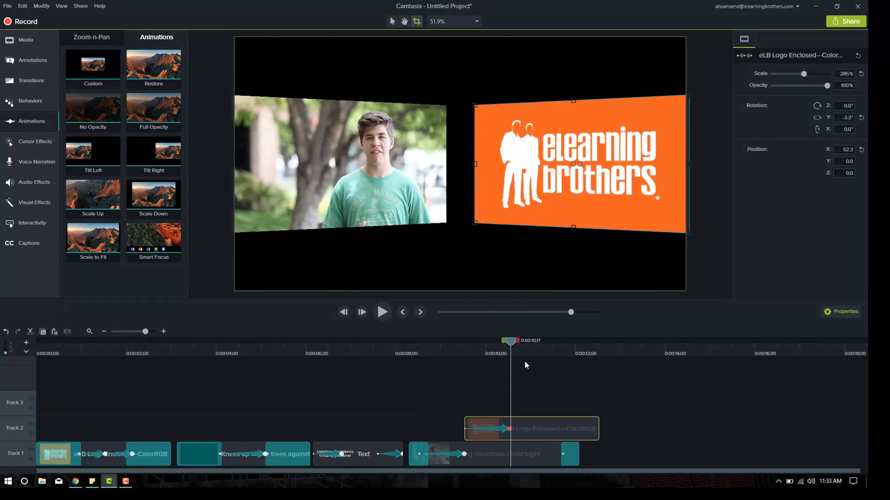
Step: Select the video and logo clips together and apply the Restore animation at their ends
{"action": "left_click", "coordinate": [503, 454]}
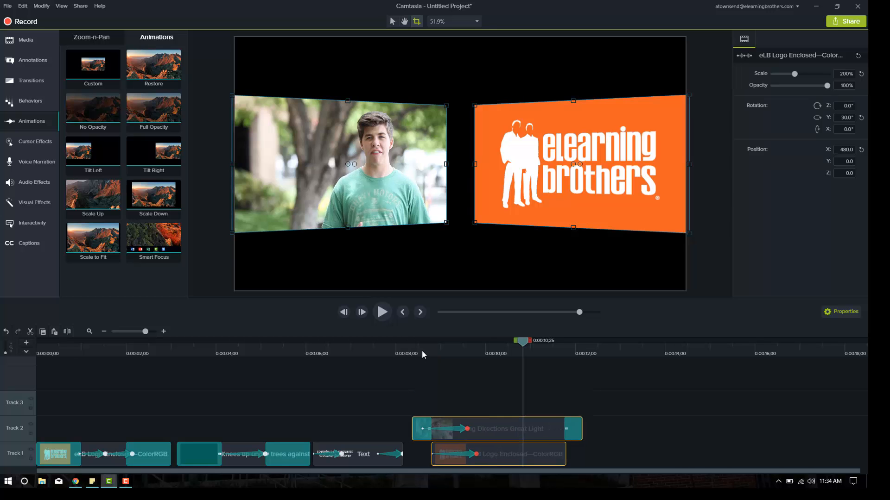
{"action": "left_click", "coordinate": [381, 311]}
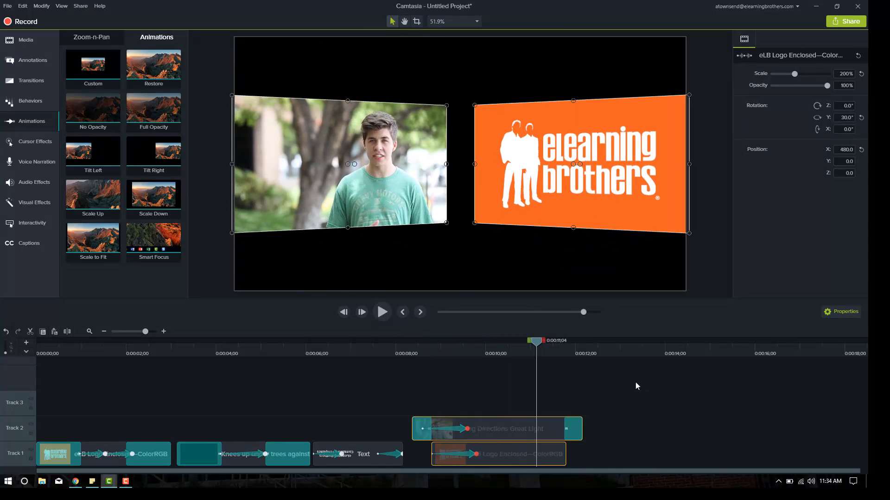
{"action": "left_click", "coordinate": [153, 64]}
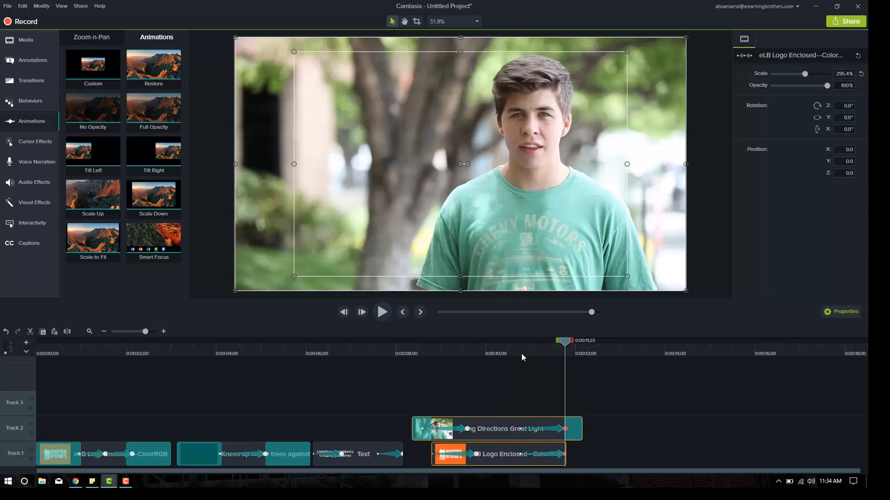
{"action": "left_click", "coordinate": [381, 312]}
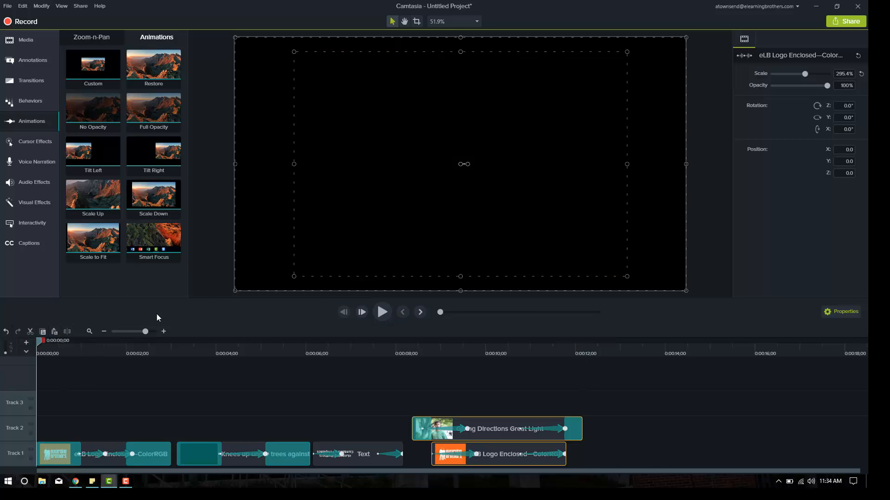
Step: Play the whole project from the start, opening on the animated orange logo
{"action": "left_click", "coordinate": [382, 312]}
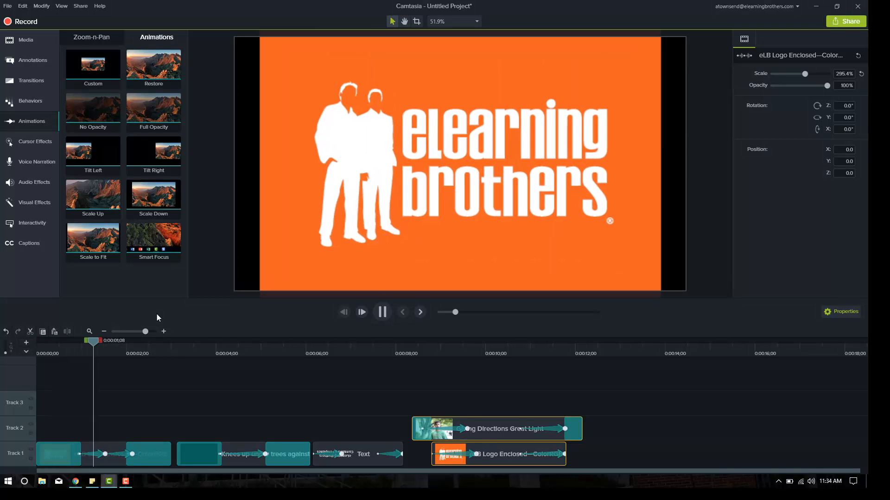